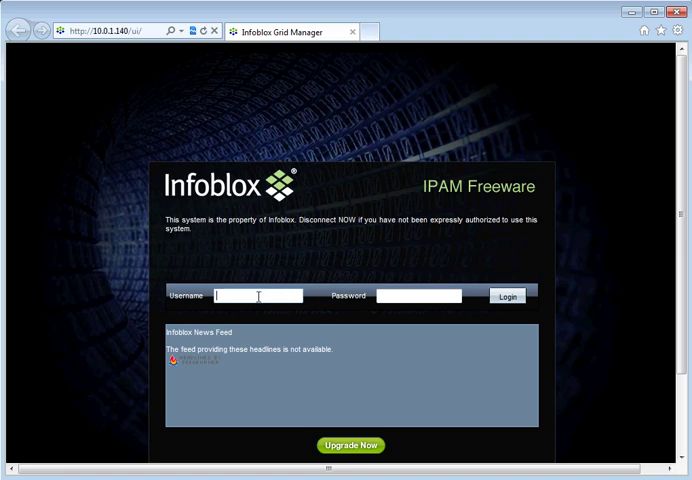
Step: Sign in as admin and accept the End-User License Agreement
type("admin")
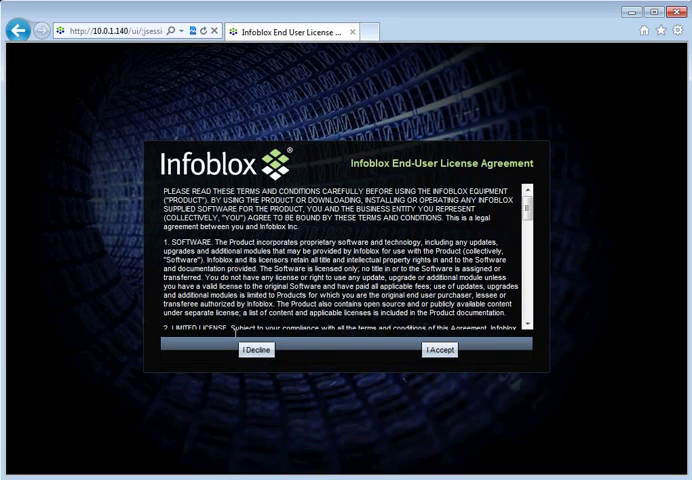
scroll("down", 3)
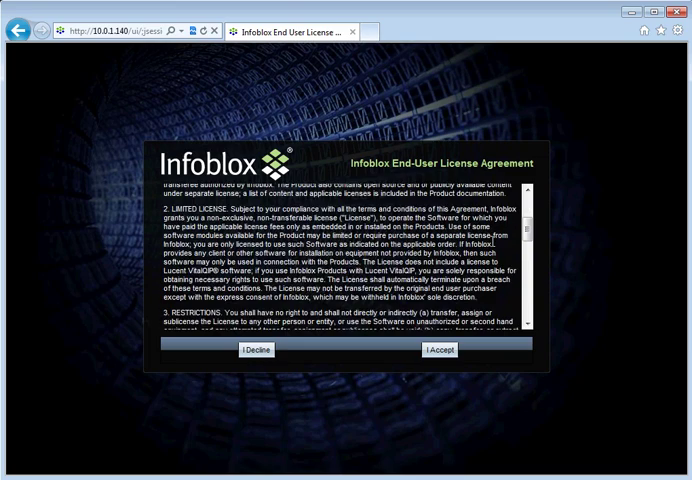
scroll("down", 3)
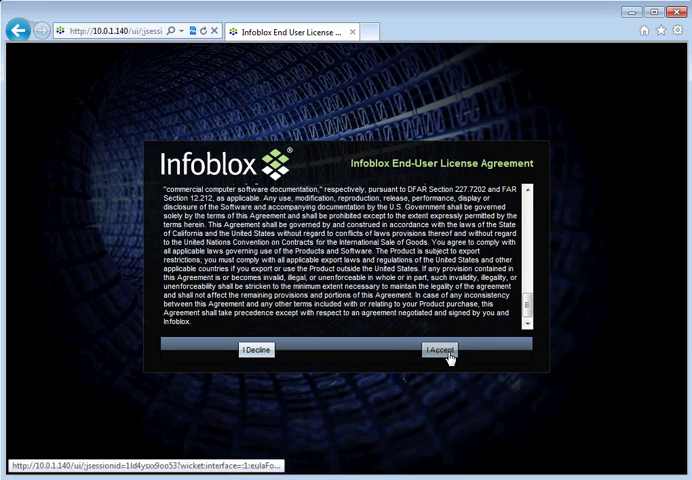
left_click(438, 349)
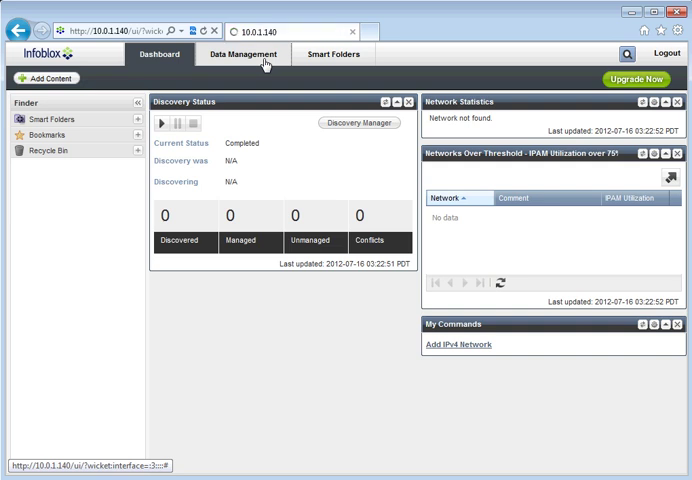
Step: Add IPv4 network 10.0.1.0 with a /24 netmask in IPAM and save it
left_click(241, 54)
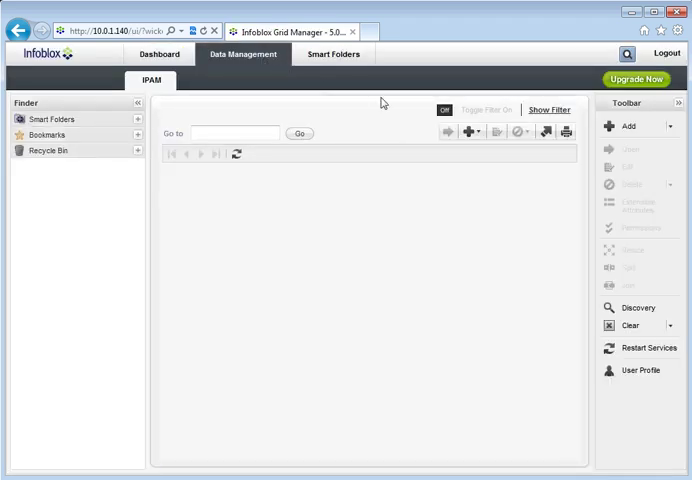
left_click(467, 131)
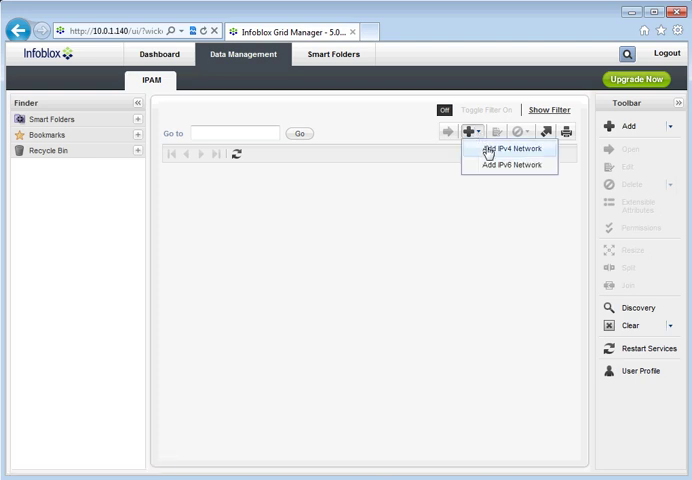
left_click(505, 149)
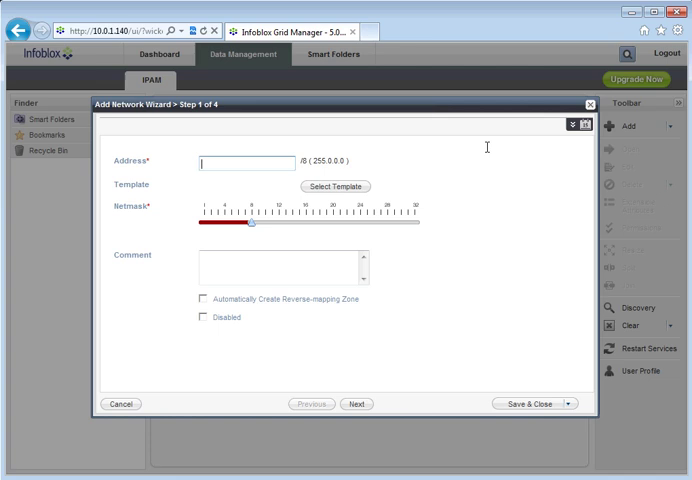
type("10.0.1.0")
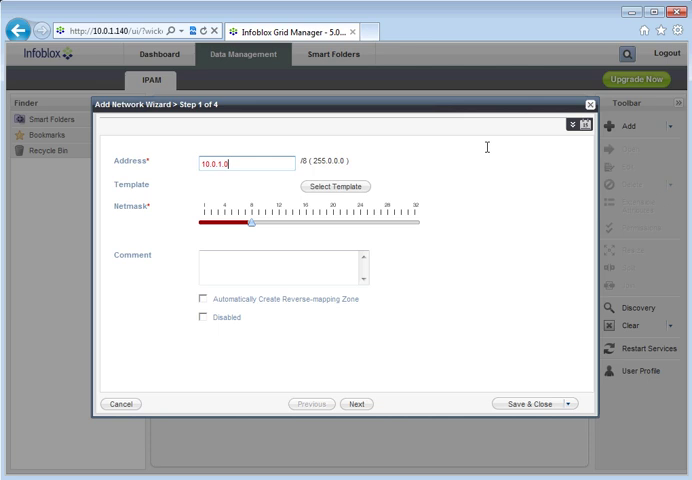
type("/24")
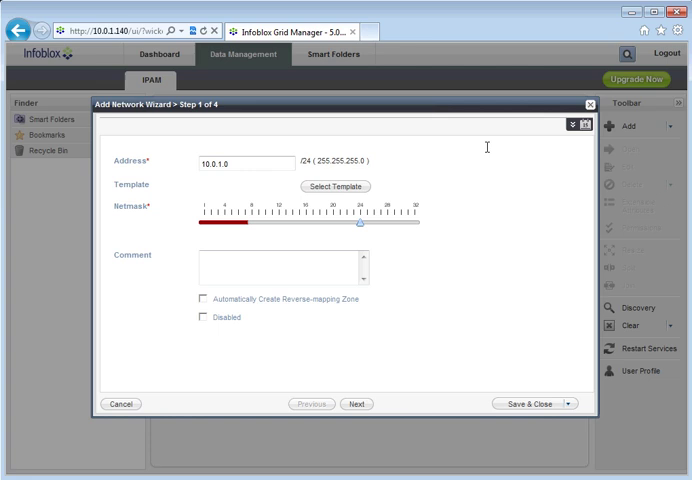
mouse_move(528, 404)
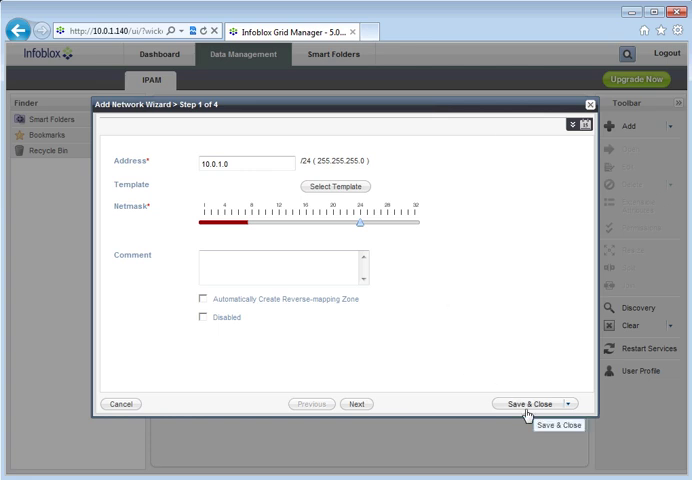
left_click(533, 403)
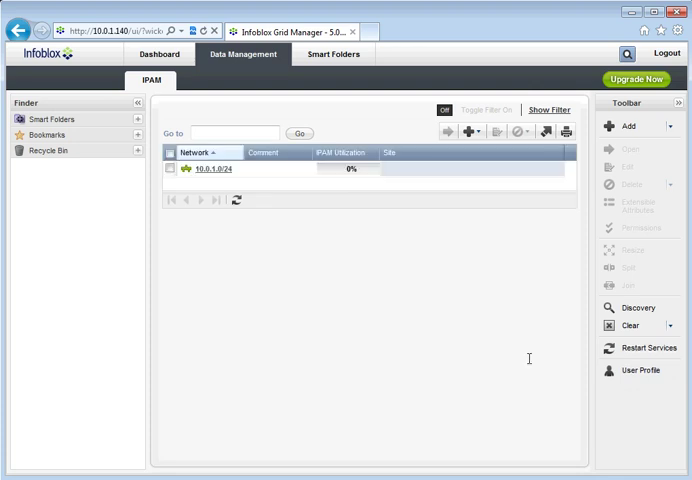
mouse_move(521, 349)
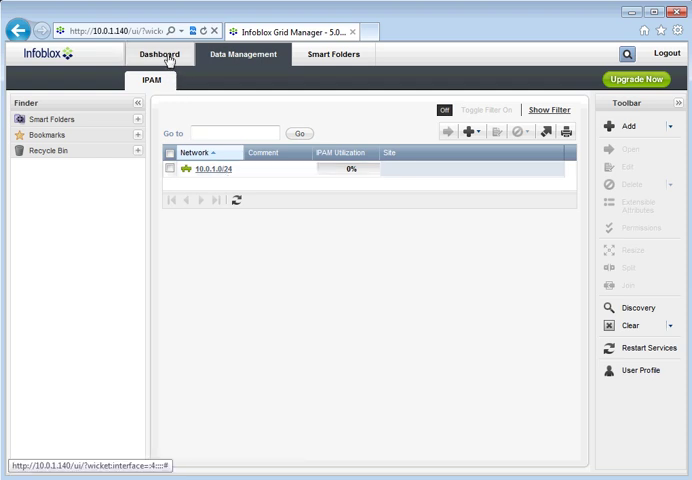
Step: Add 10.0.1.0/24 to Discovery Manager's network list, start discovery, and close the dialog
left_click(158, 54)
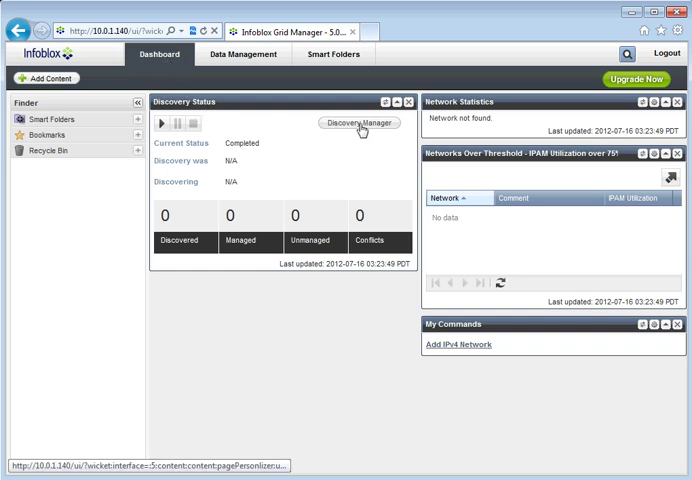
left_click(358, 123)
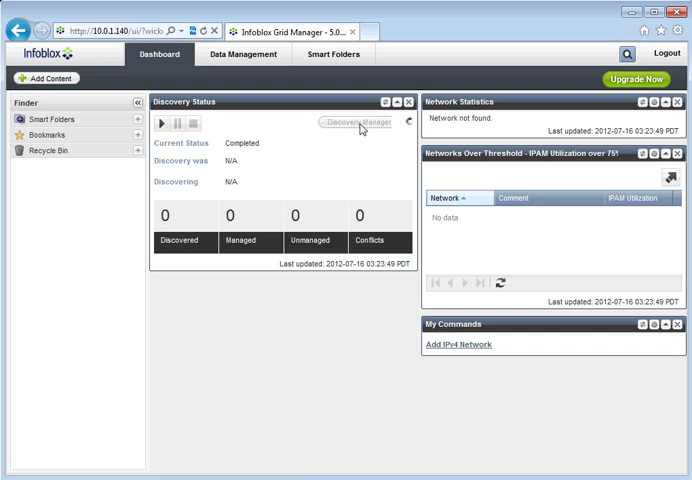
left_click(351, 121)
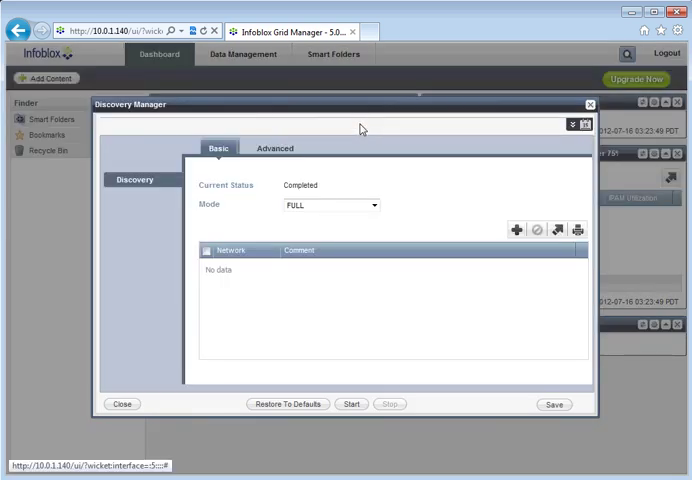
mouse_move(517, 230)
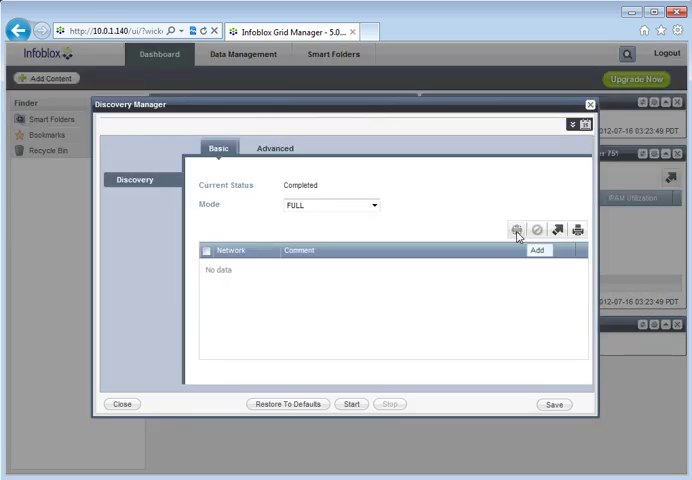
left_click(517, 230)
type("10.0.1.0/24")
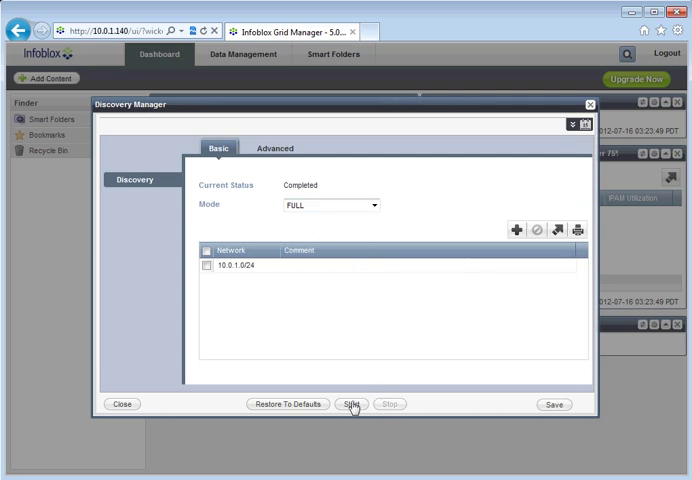
left_click(352, 404)
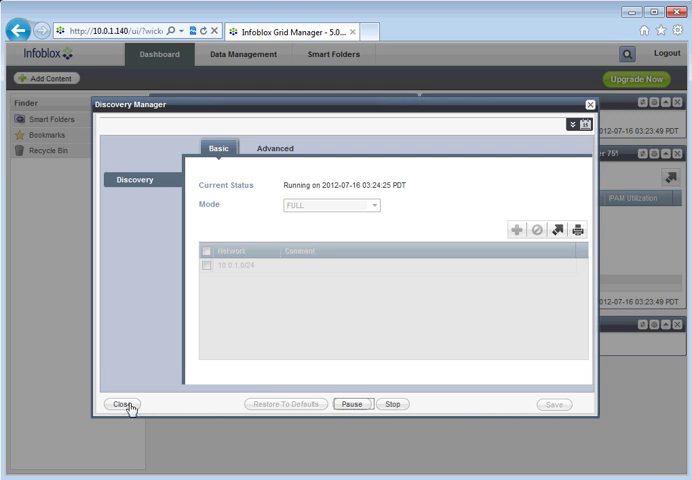
mouse_move(128, 408)
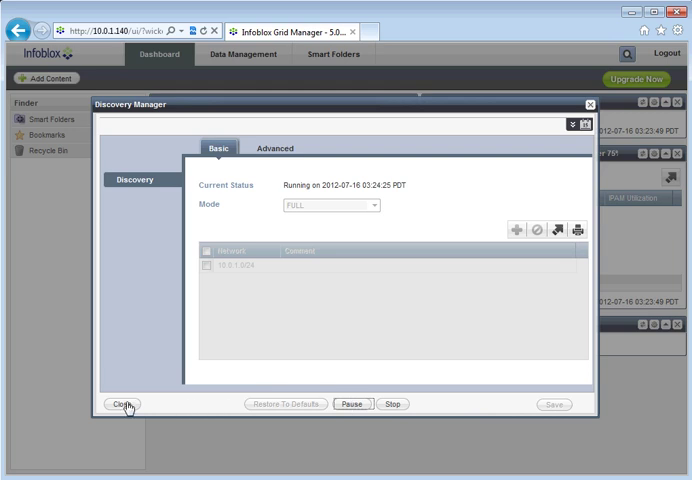
left_click(110, 404)
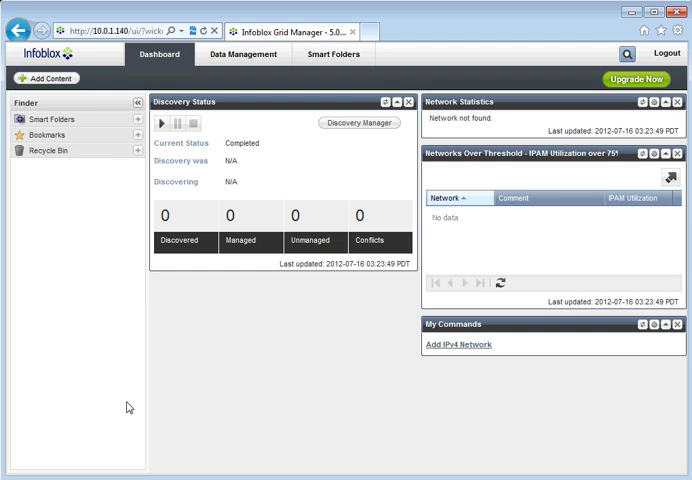
mouse_move(251, 101)
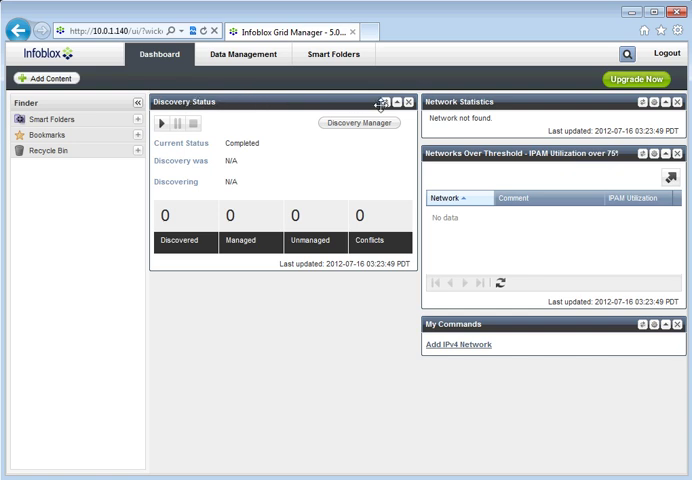
mouse_move(386, 102)
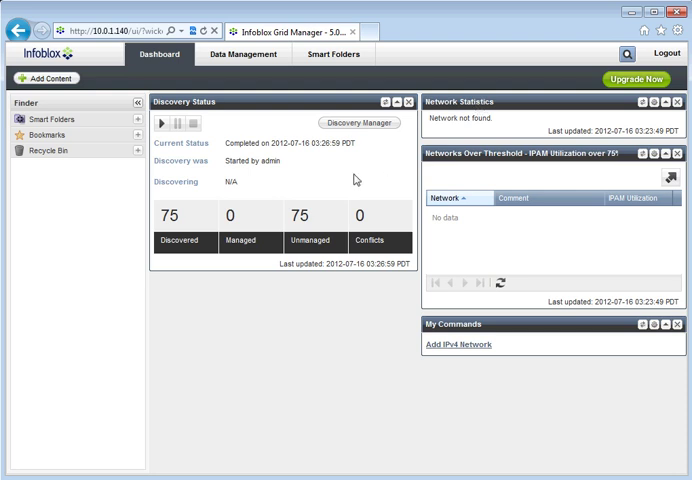
mouse_move(314, 234)
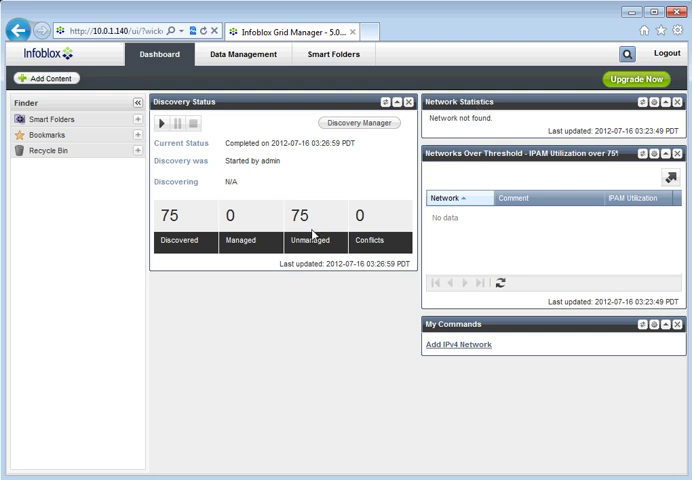
mouse_move(179, 259)
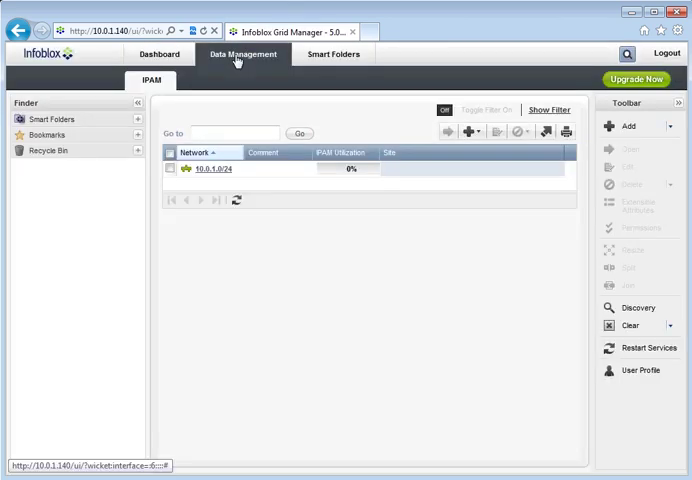
Step: Open network 10.0.1.0/24 and switch its IP map to the advanced view
left_click(213, 169)
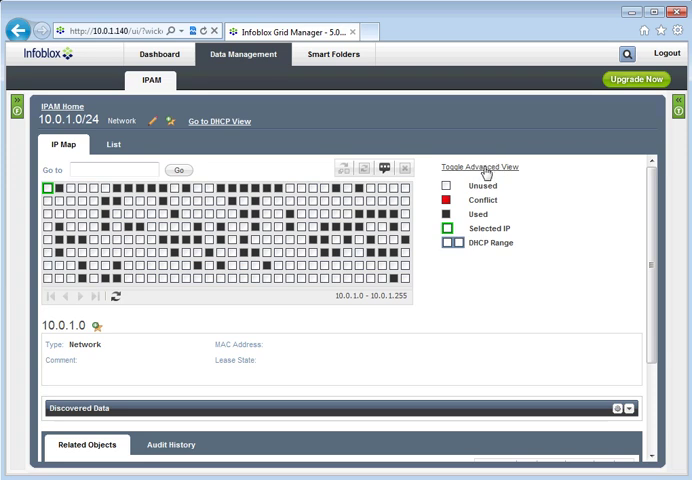
left_click(481, 167)
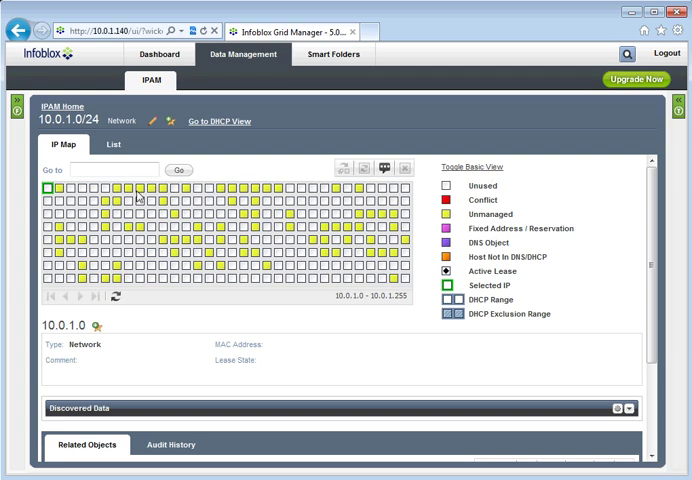
mouse_move(142, 198)
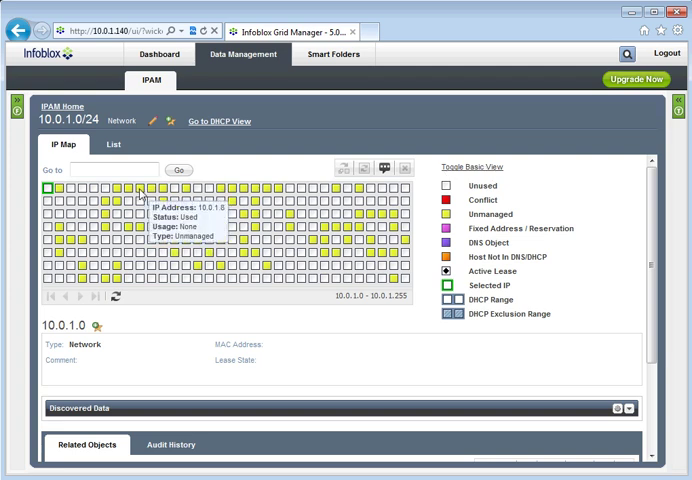
Step: Inspect 10.0.1.8 and 10.0.1.17, check Convert options, then view addresses as a list
left_click(142, 187)
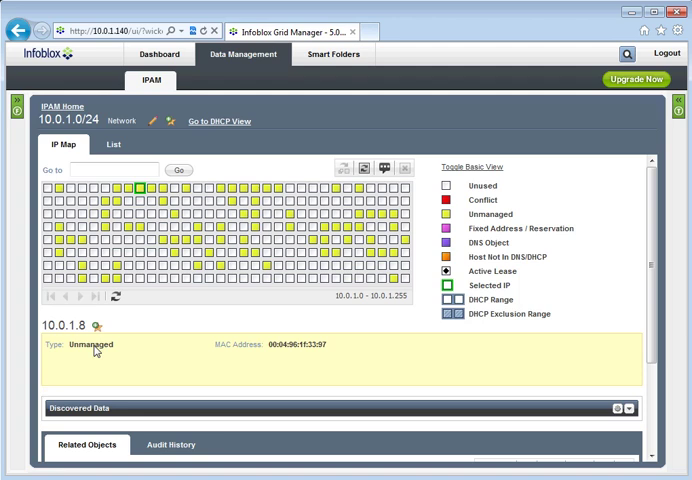
mouse_move(90, 362)
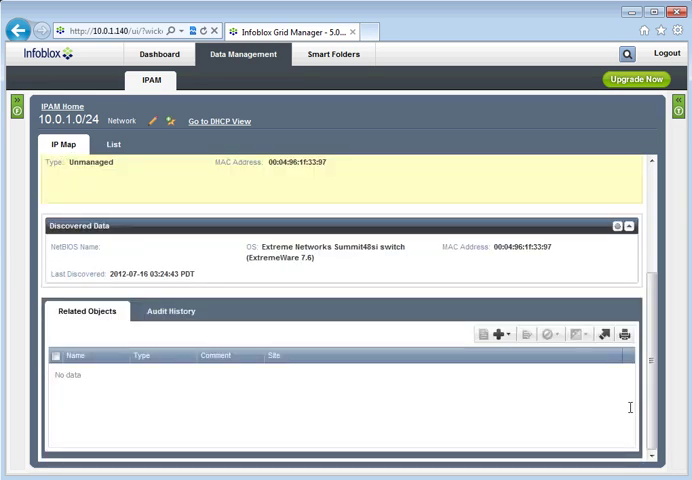
mouse_move(358, 274)
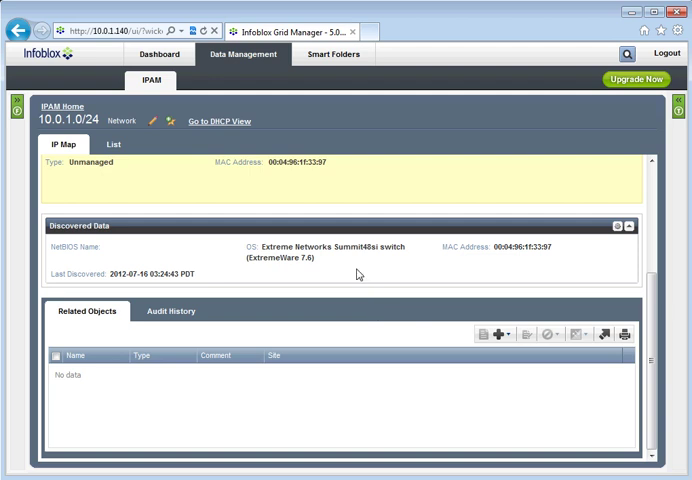
mouse_move(358, 273)
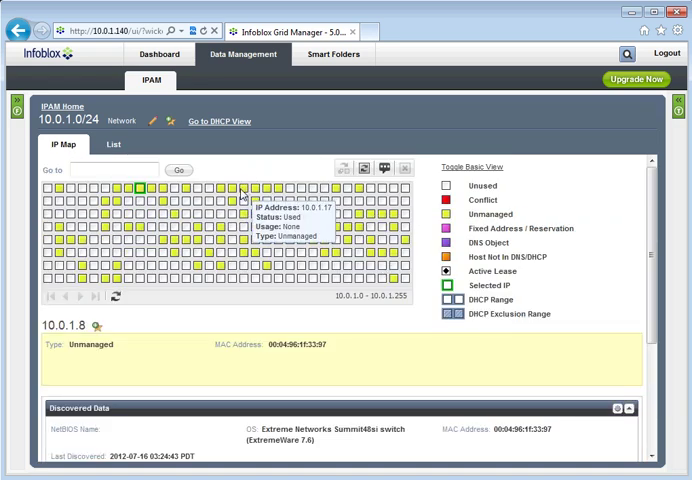
left_click(240, 188)
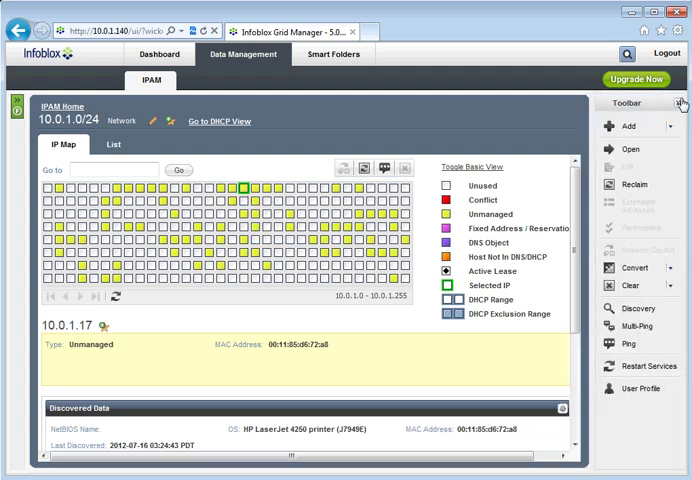
left_click(638, 272)
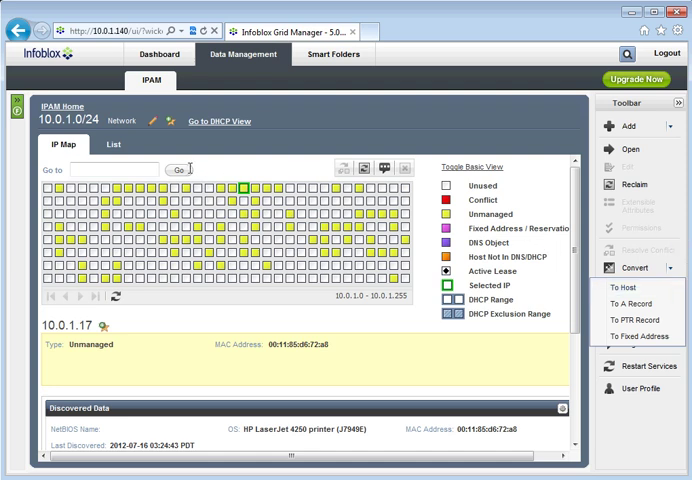
mouse_move(135, 142)
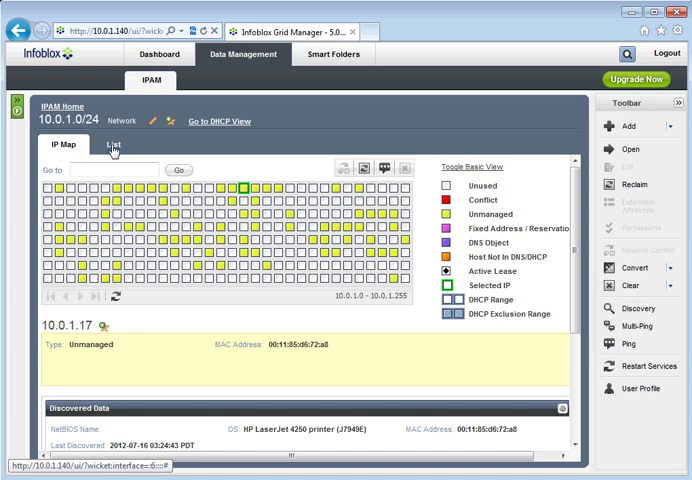
left_click(110, 144)
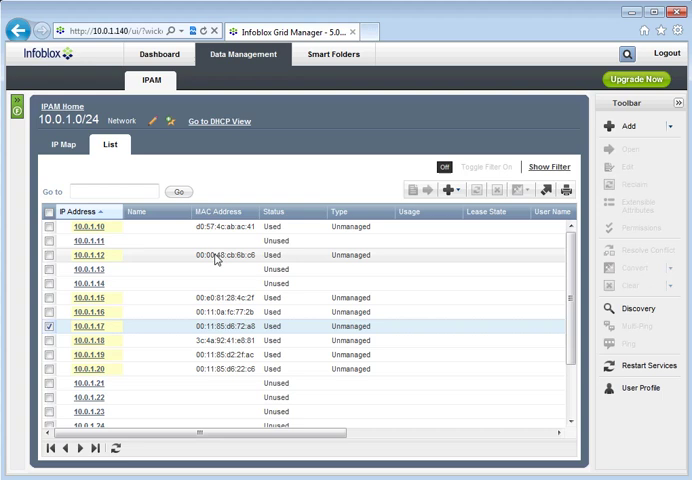
Step: Show the address list filter, browse its filter fields, then go back to the IP Map
scroll("down", 3)
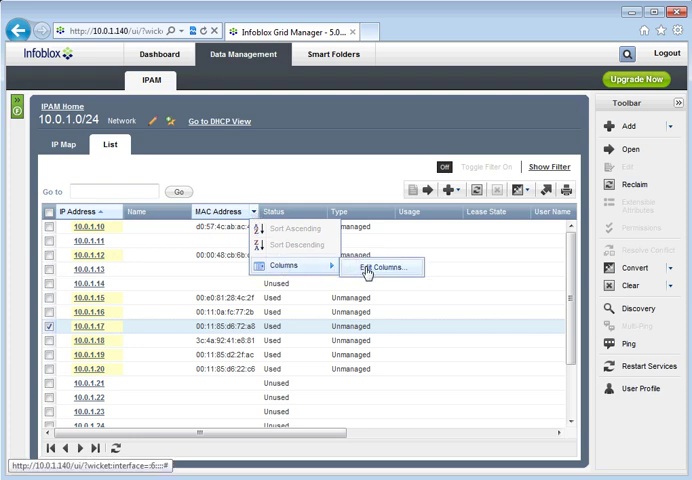
mouse_move(362, 161)
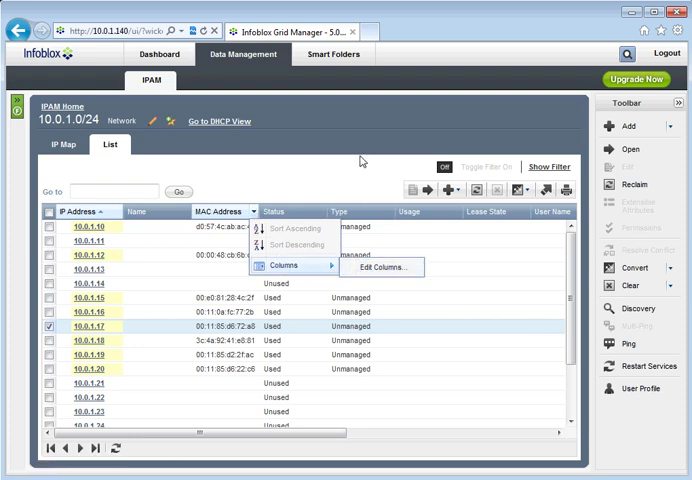
left_click(547, 167)
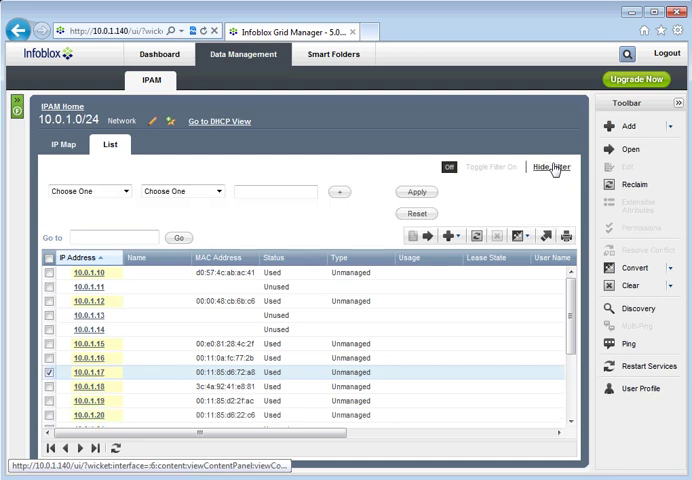
left_click(89, 191)
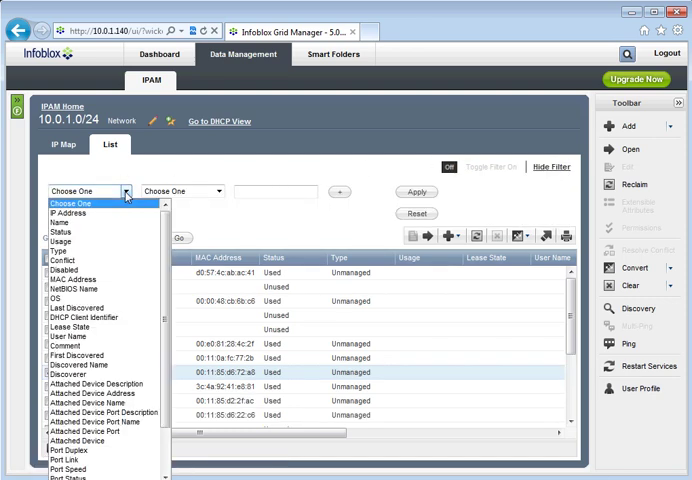
mouse_move(54, 297)
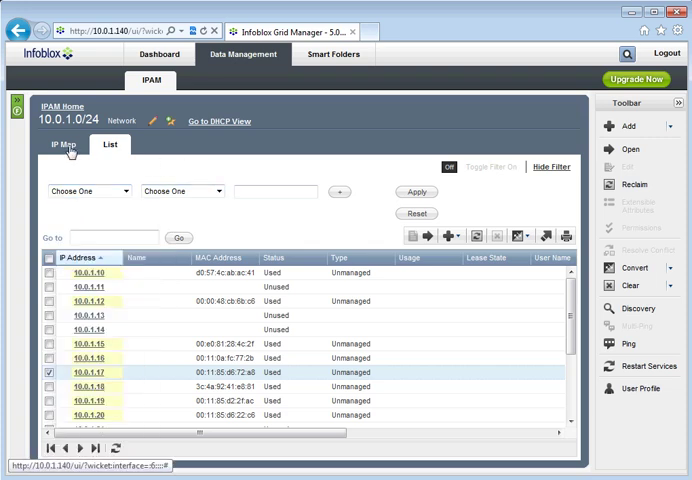
left_click(62, 144)
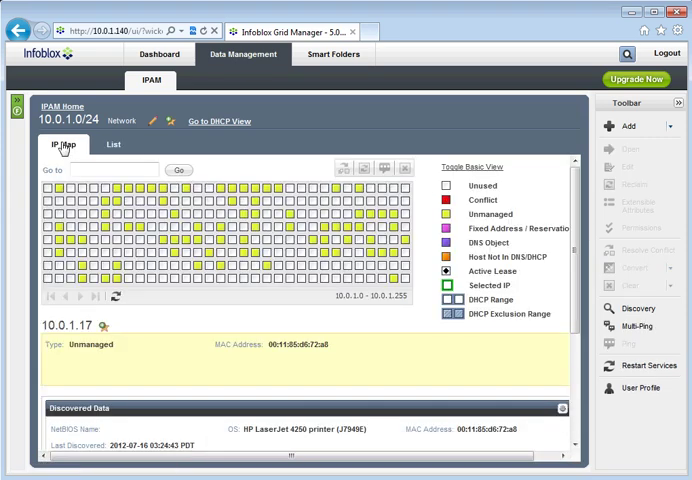